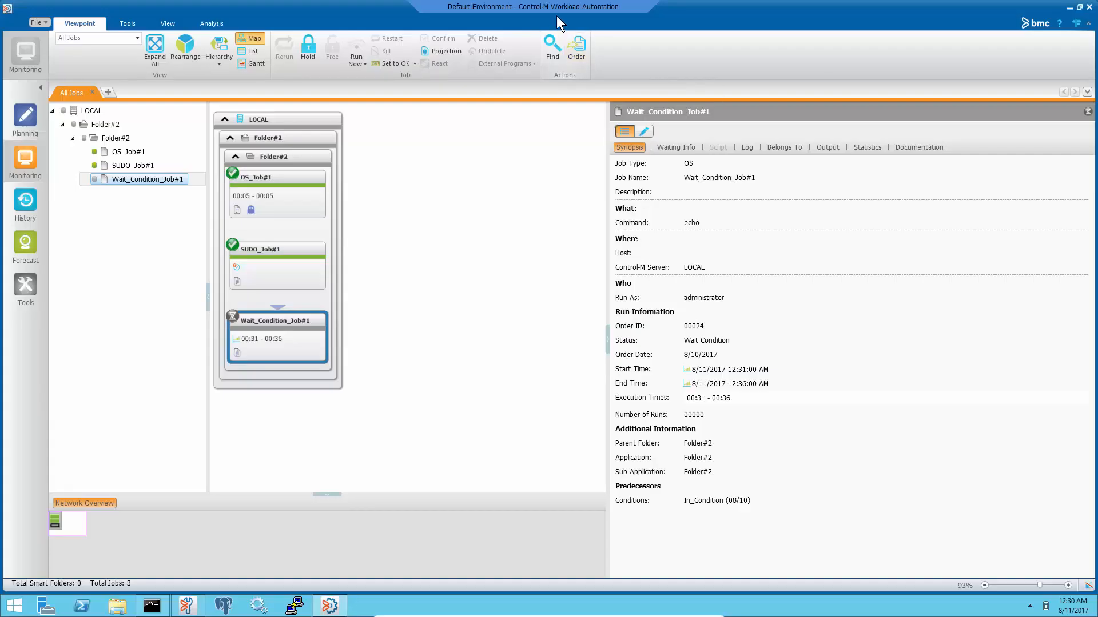
mouse_move(558, 23)
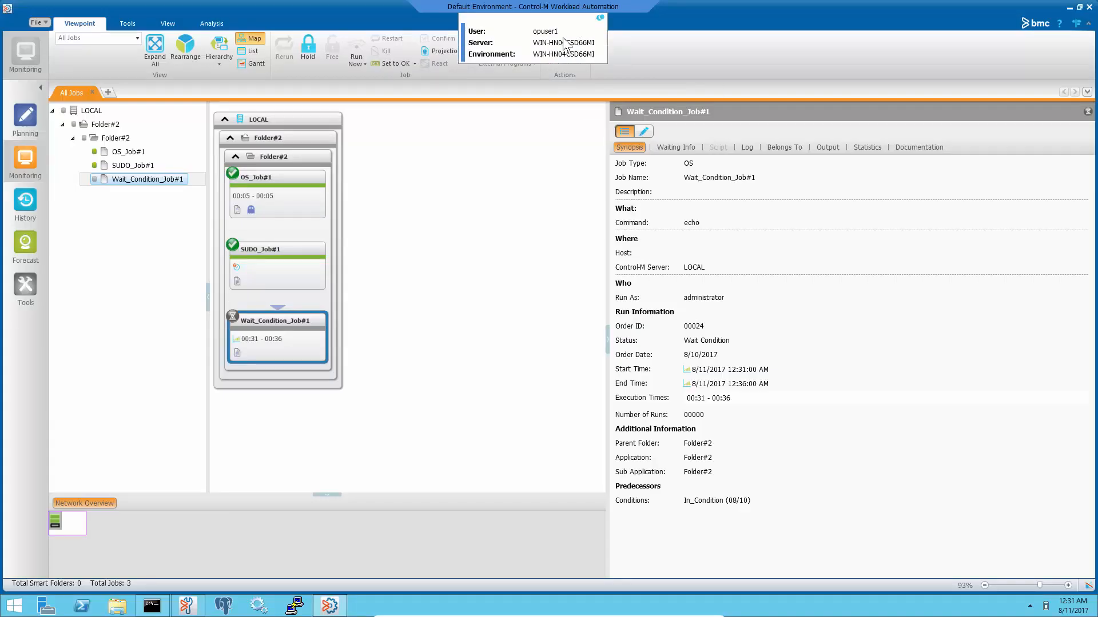
mouse_move(548, 45)
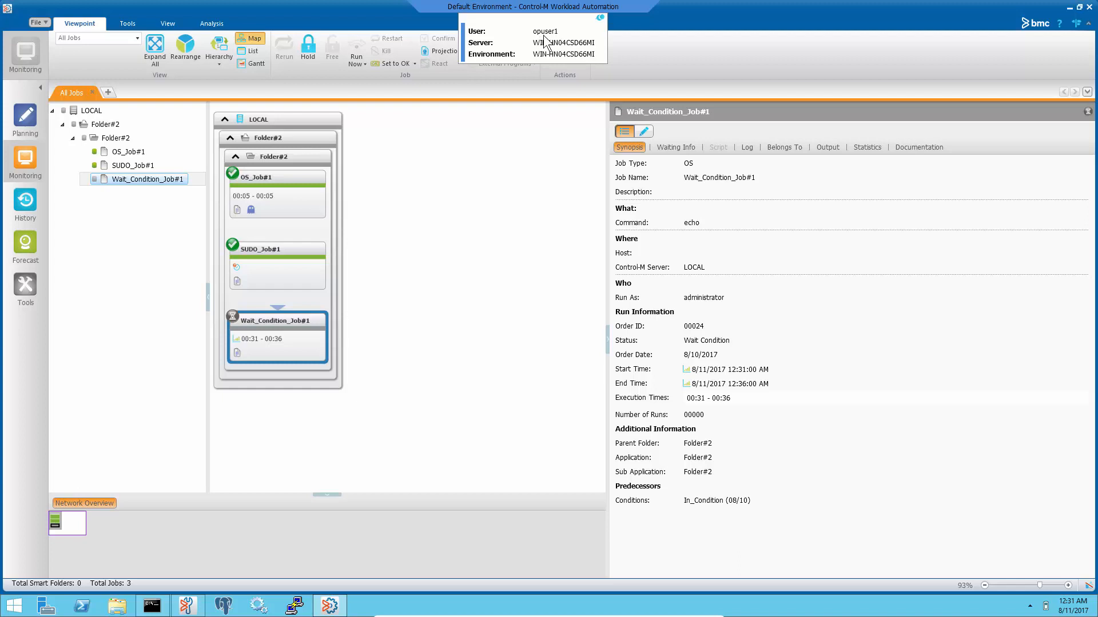
mouse_move(549, 42)
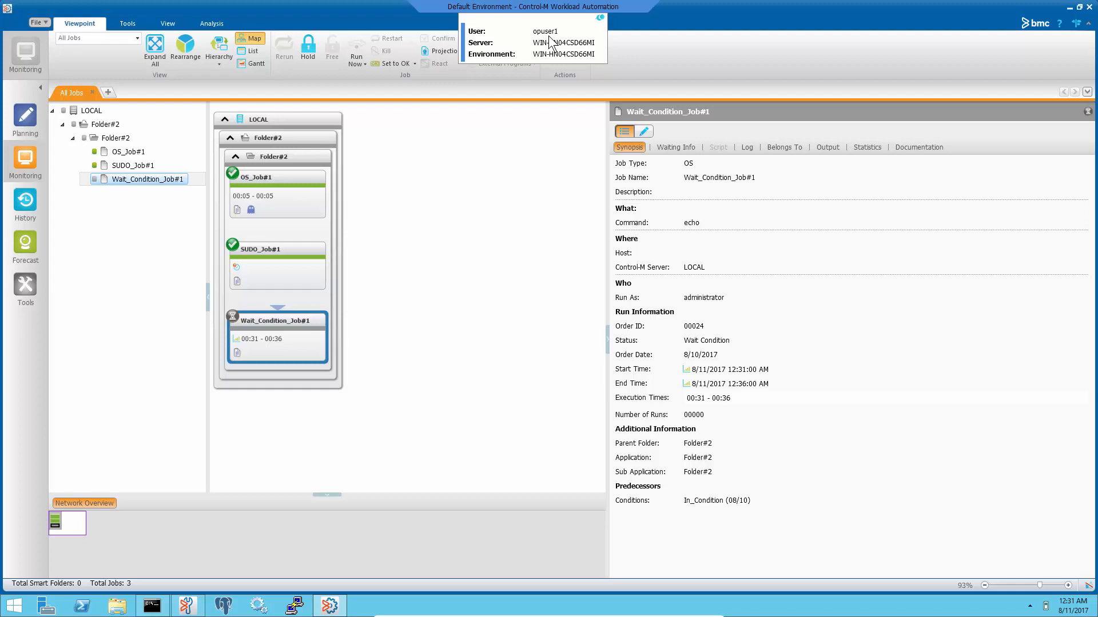
mouse_move(294, 353)
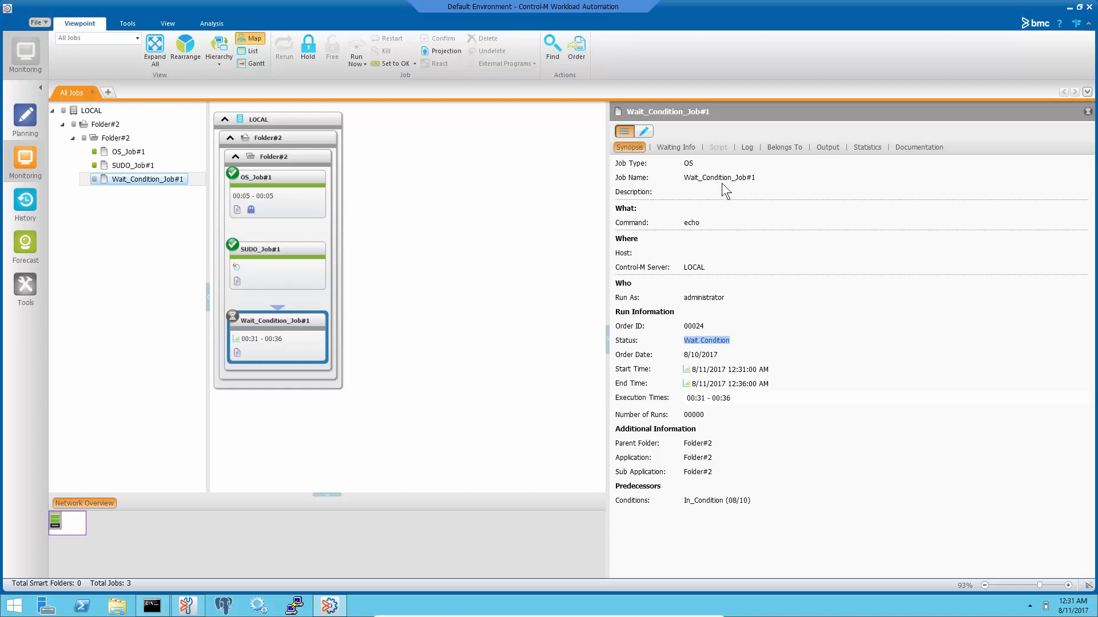
- Open opuser1's authorizations and view its group memberships (BrowseGroup only)
left_click(674, 147)
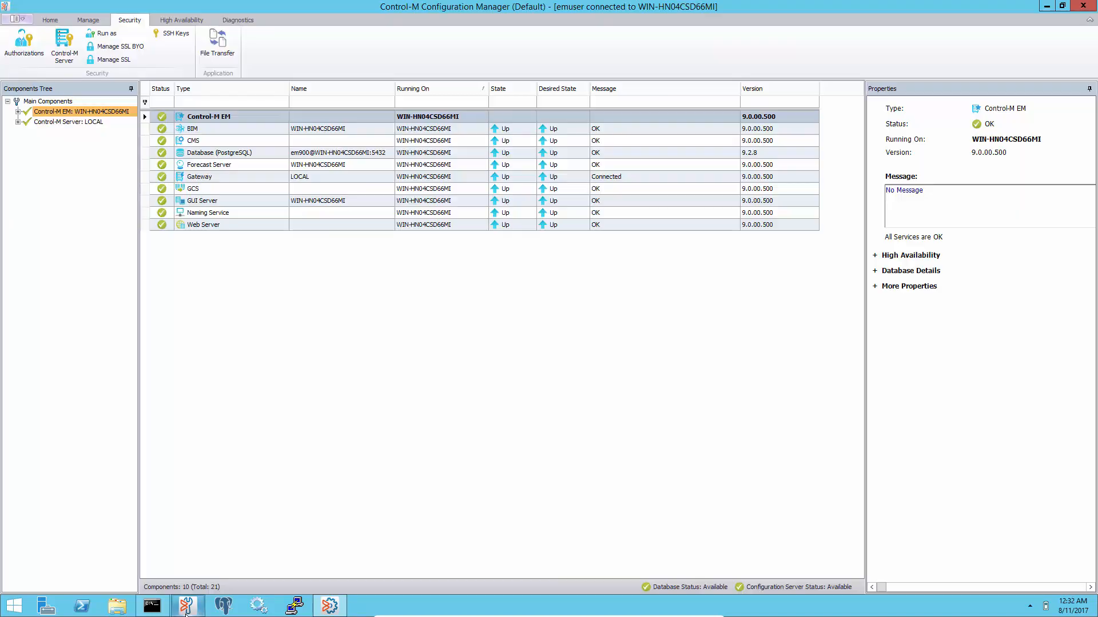
mouse_move(278, 378)
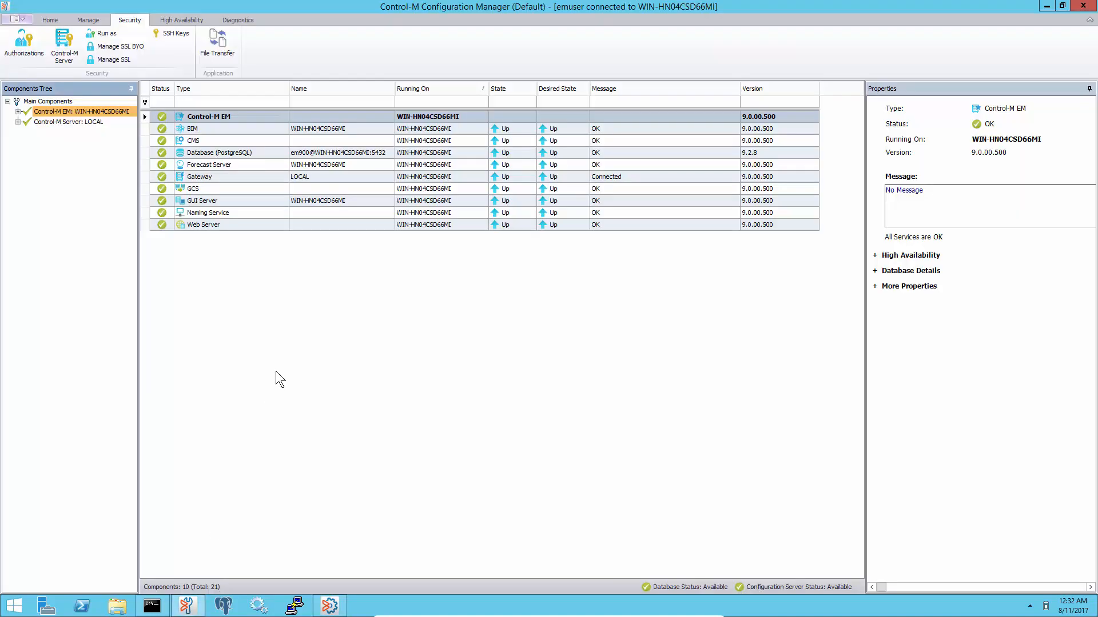
mouse_move(24, 45)
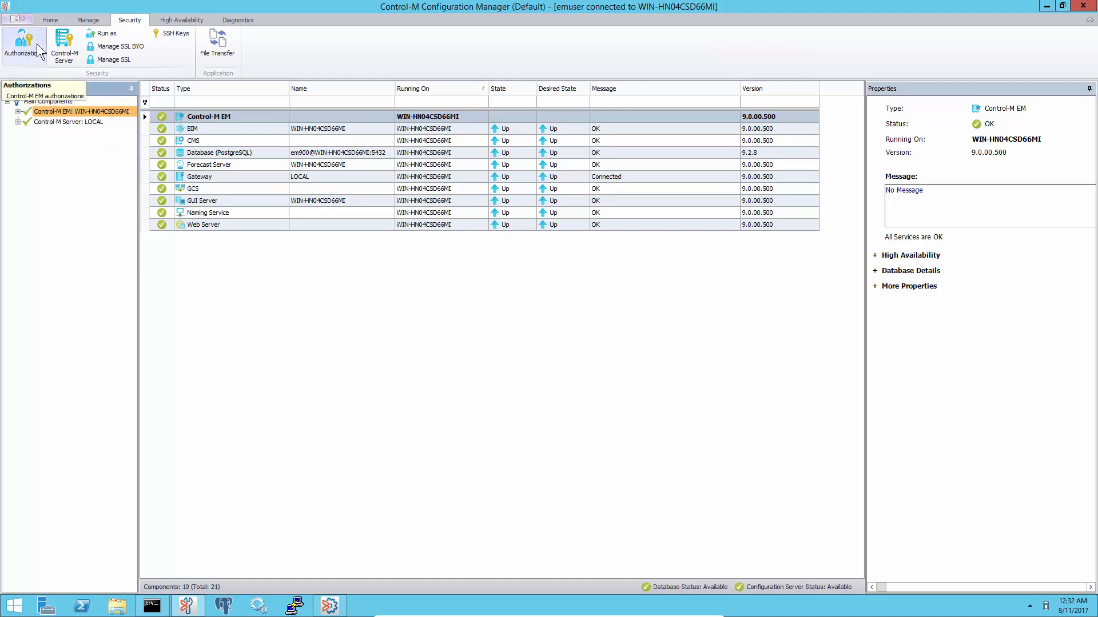
left_click(23, 43)
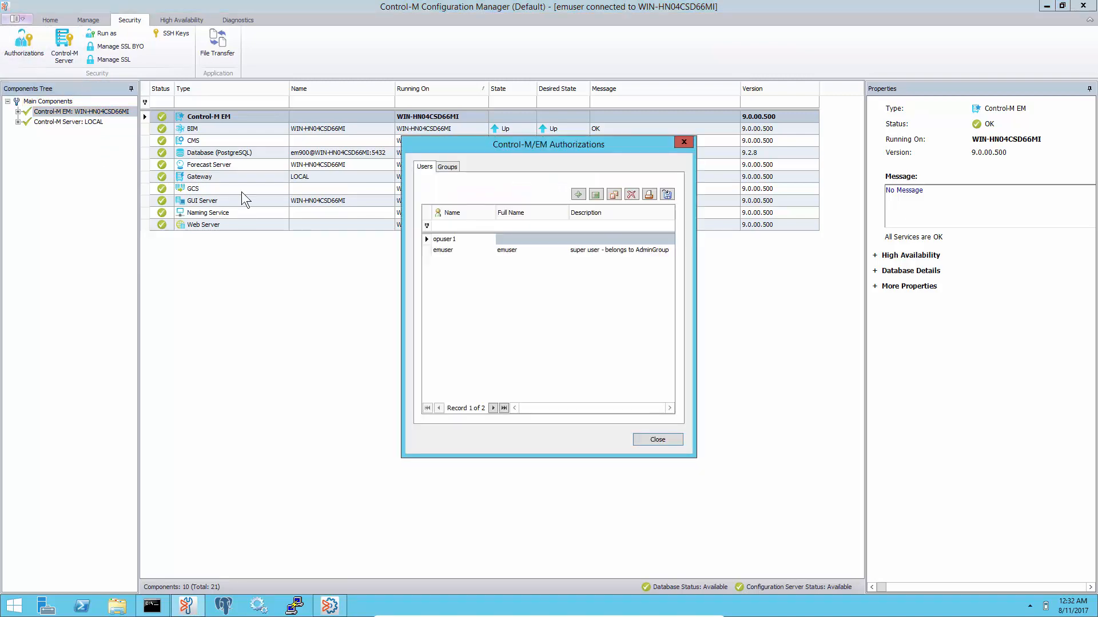
left_click(445, 238)
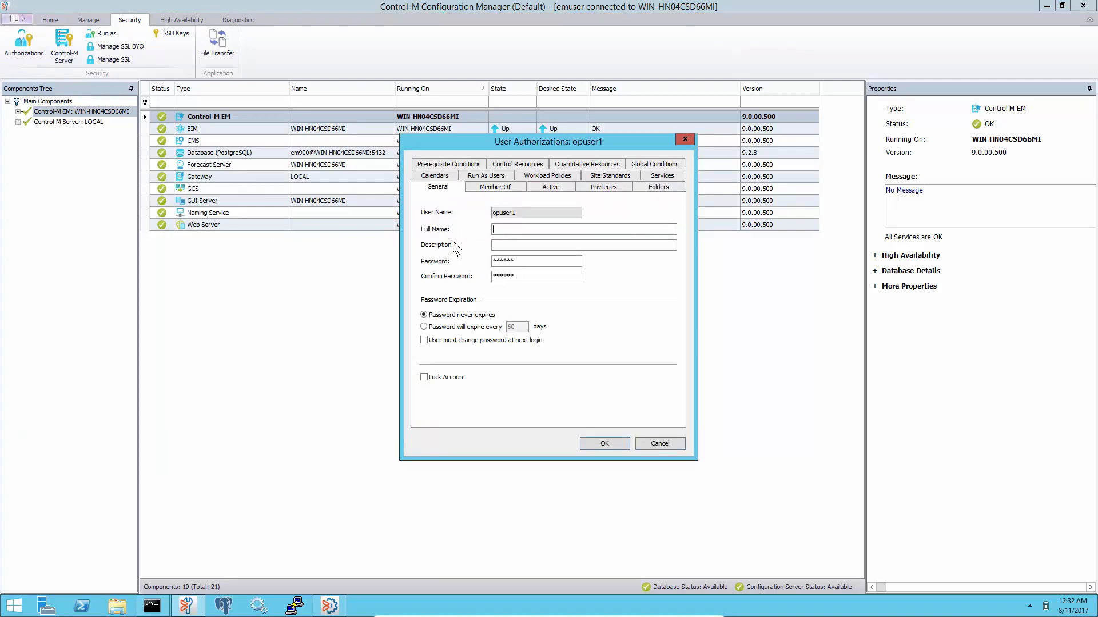
left_click(493, 187)
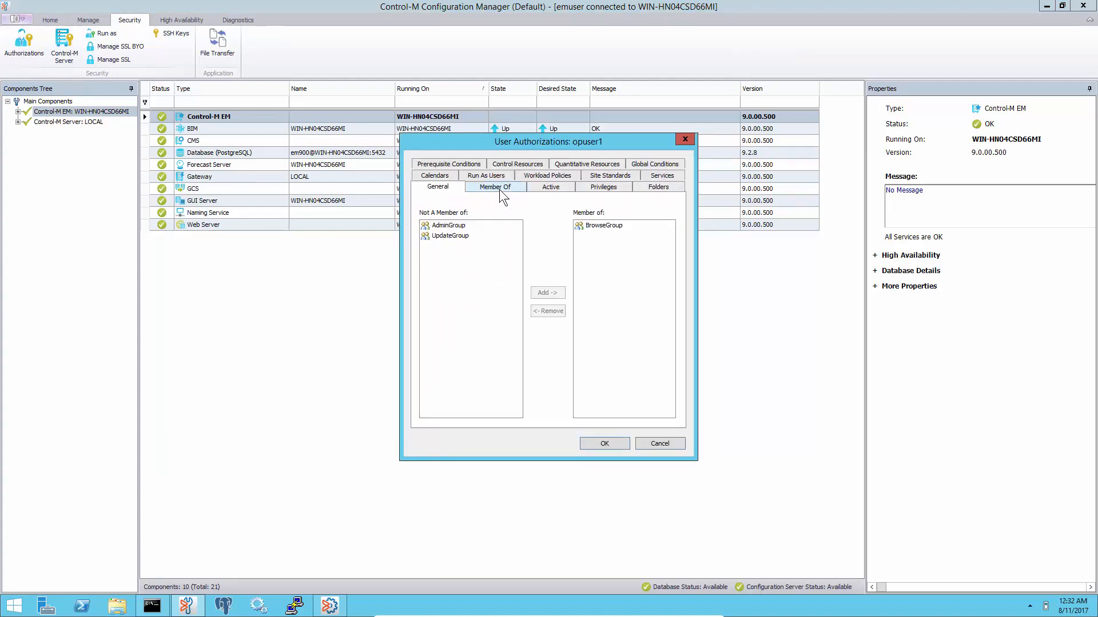
left_click(495, 187)
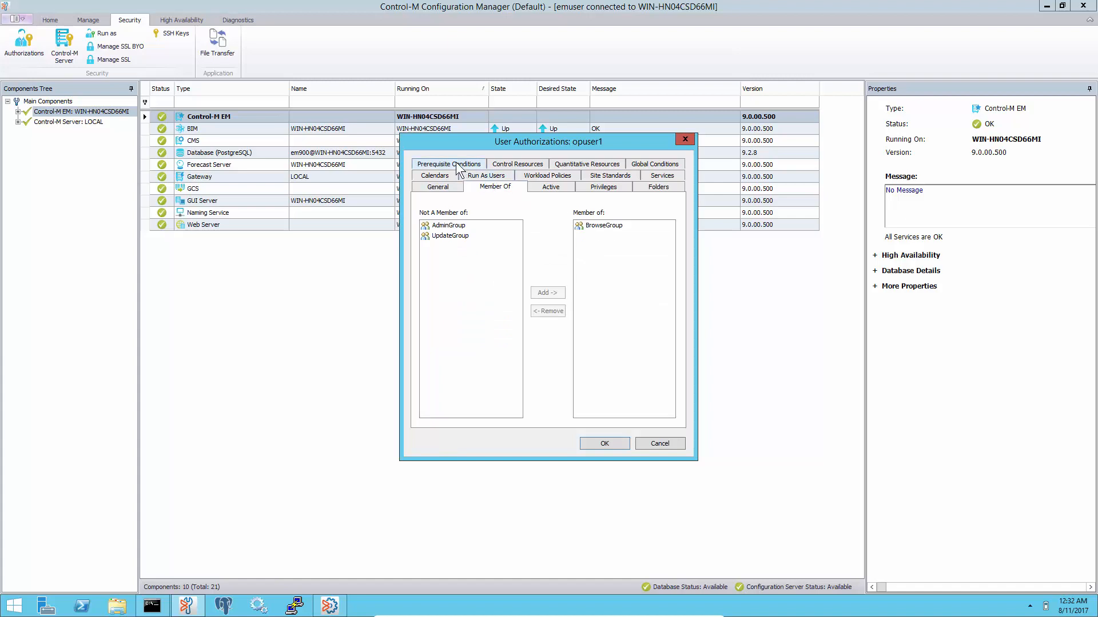
- Grant opuser1 Update access on prerequisite conditions with * for Control-M and Condition, then save
left_click(449, 164)
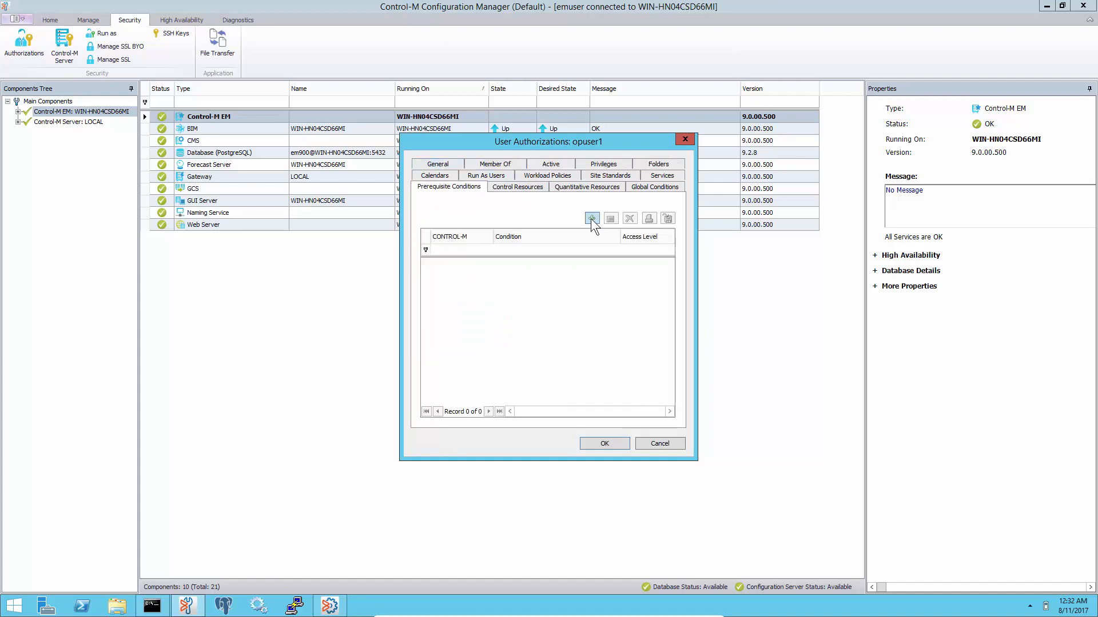
mouse_move(592, 218)
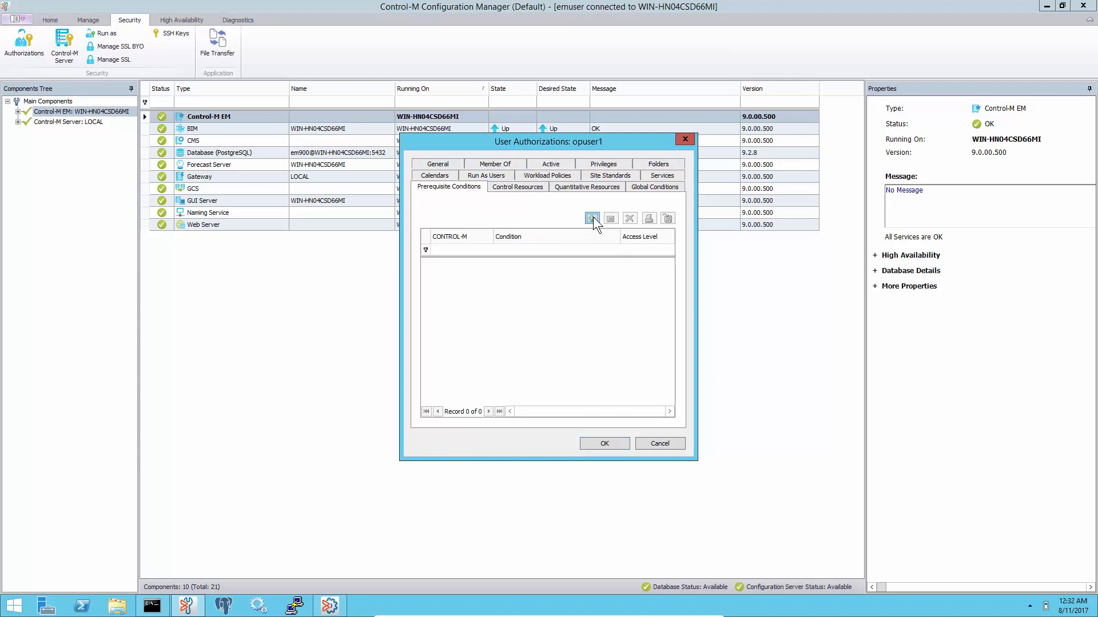
left_click(591, 218)
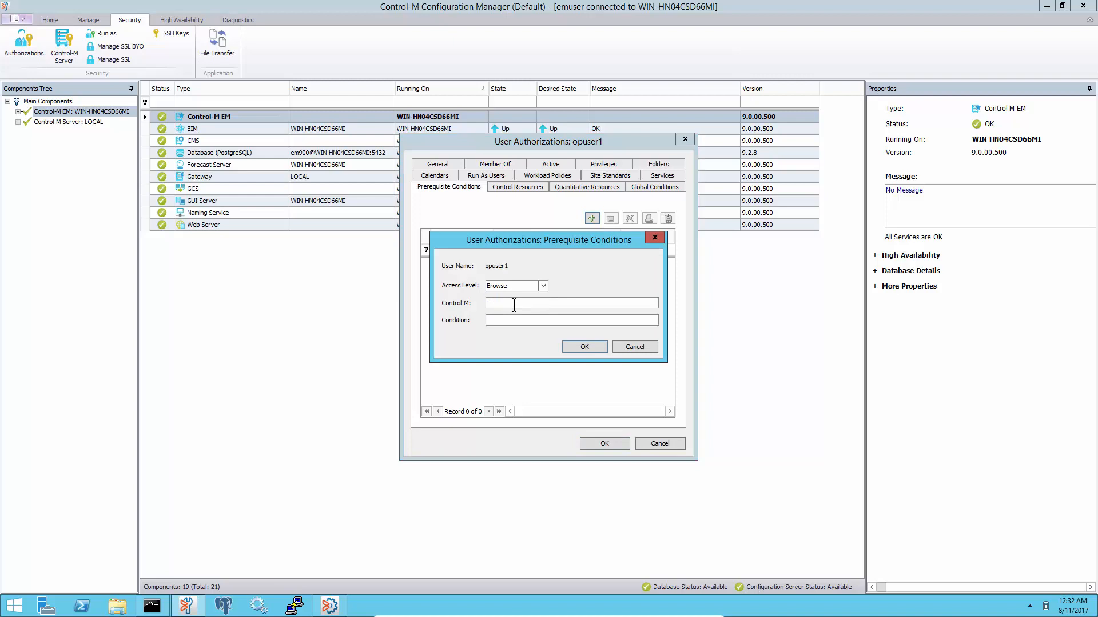
left_click(510, 286)
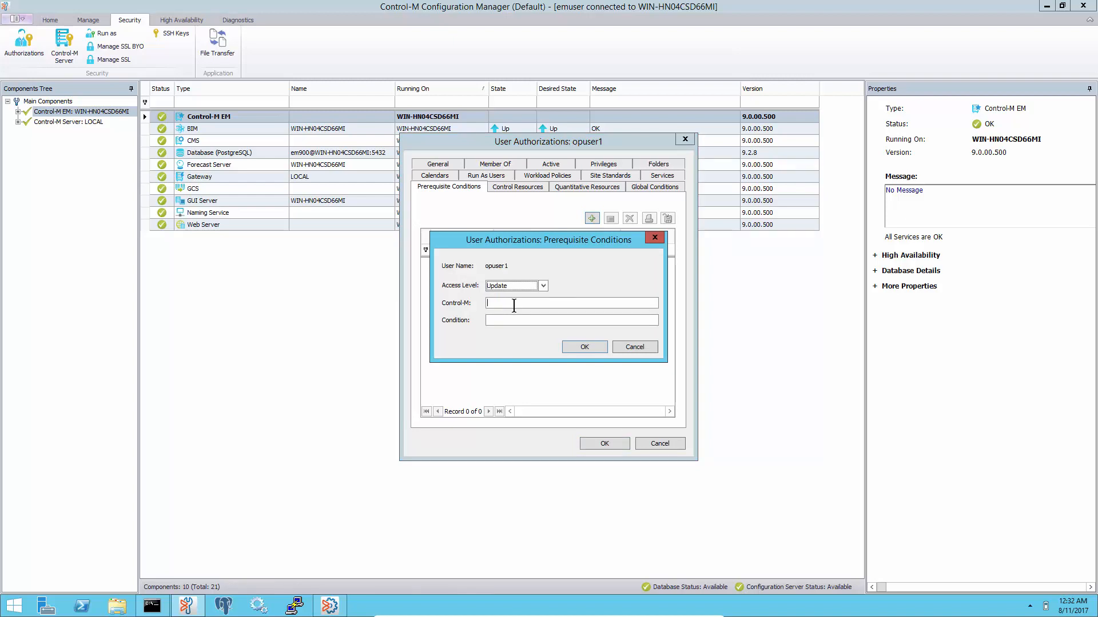
type("*")
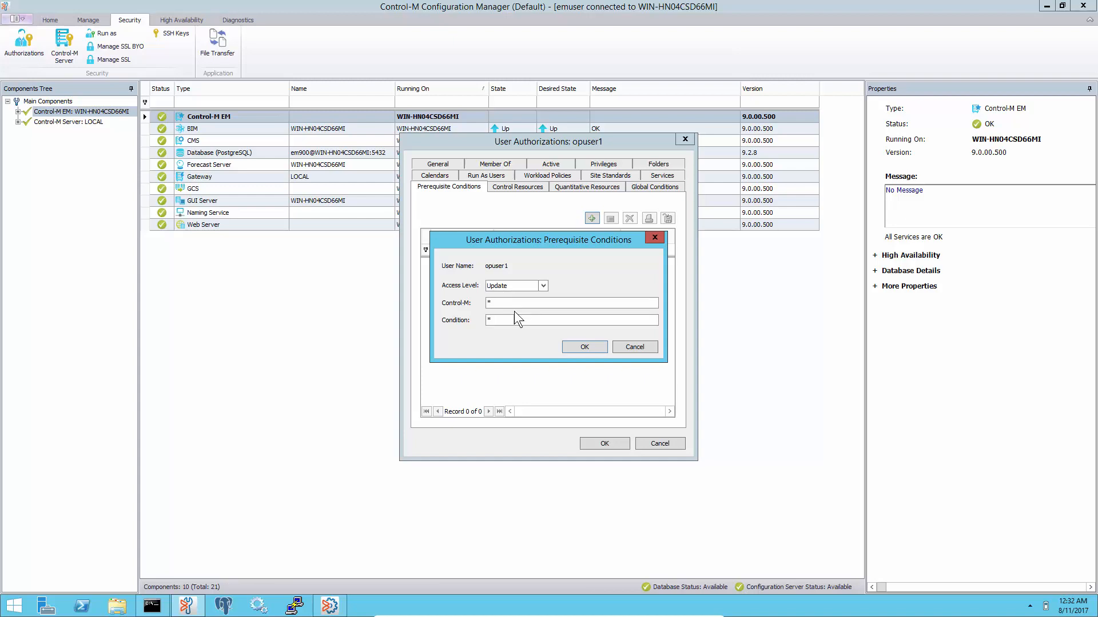
left_click(584, 347)
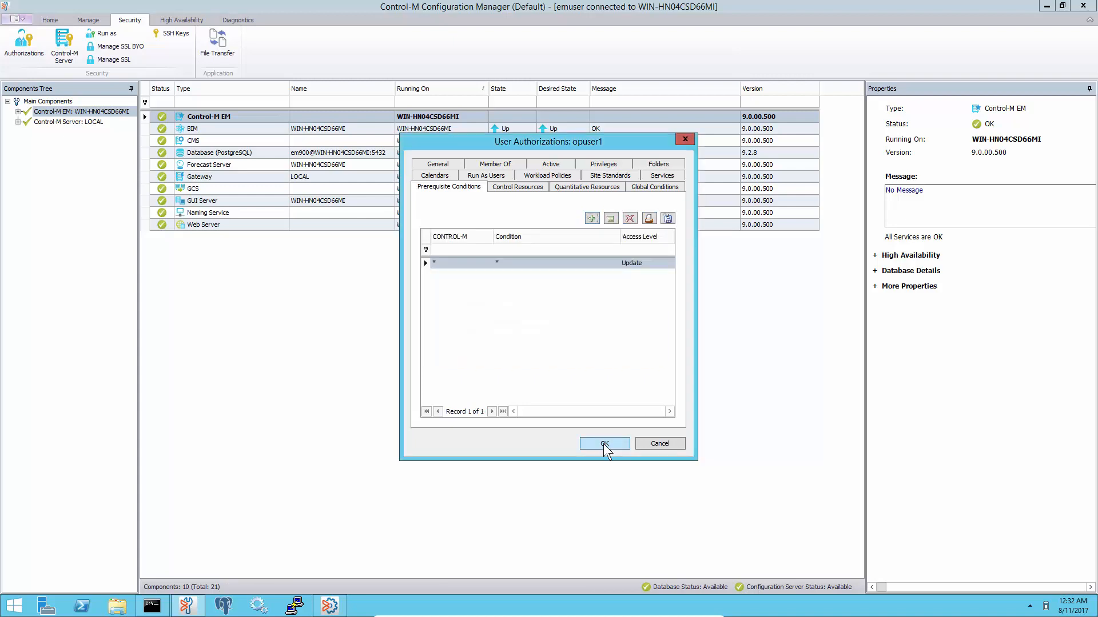
left_click(604, 443)
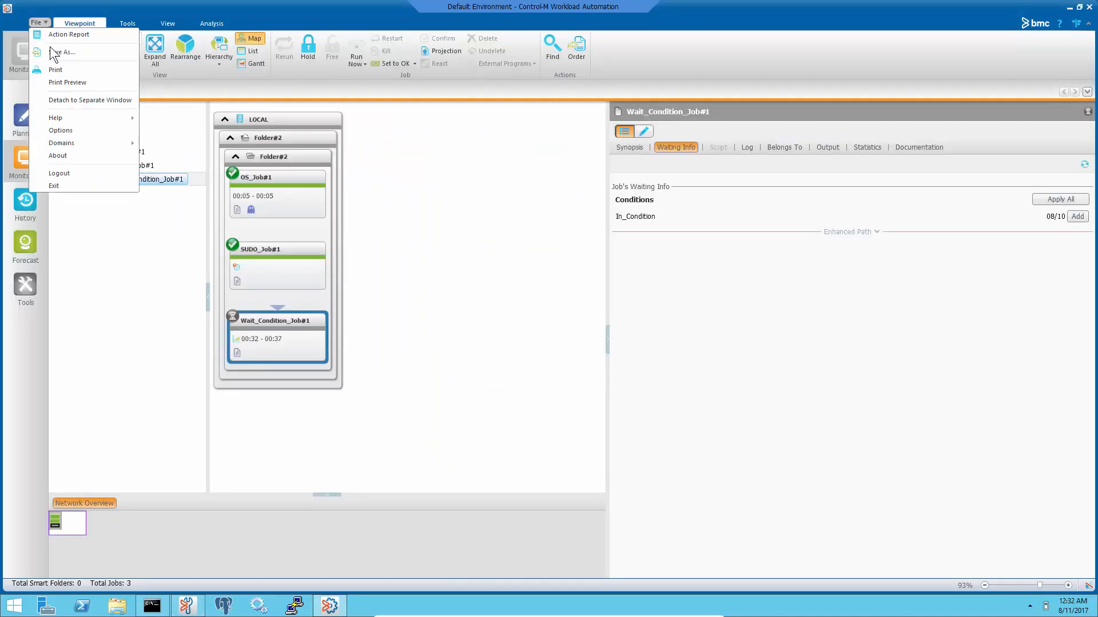
- Log out of Workload Automation and log back in as opuser1
left_click(58, 172)
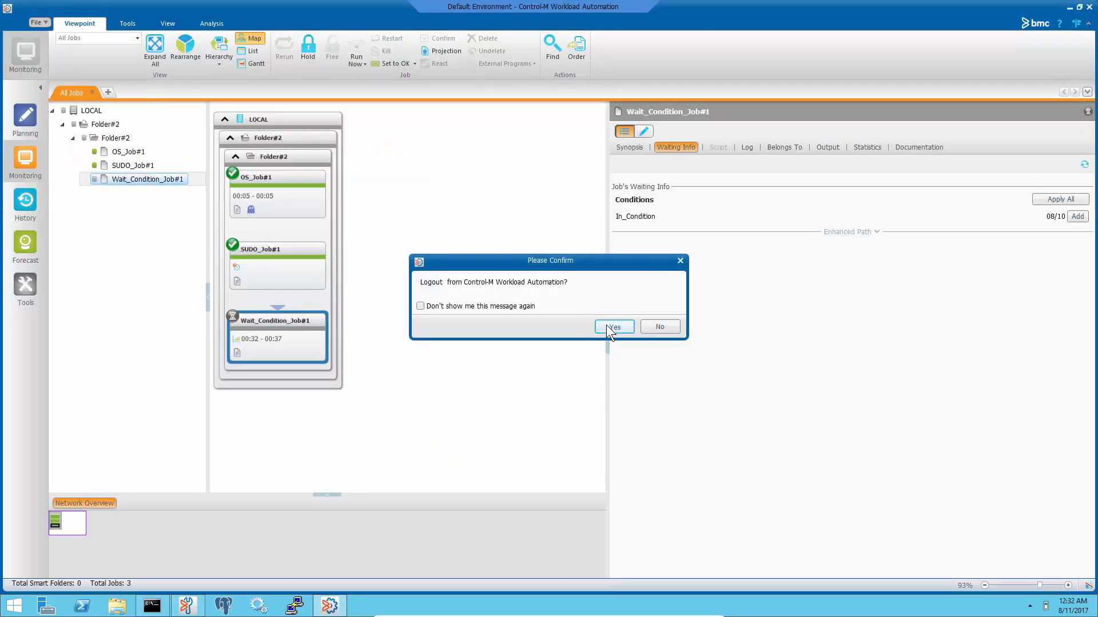
left_click(614, 327)
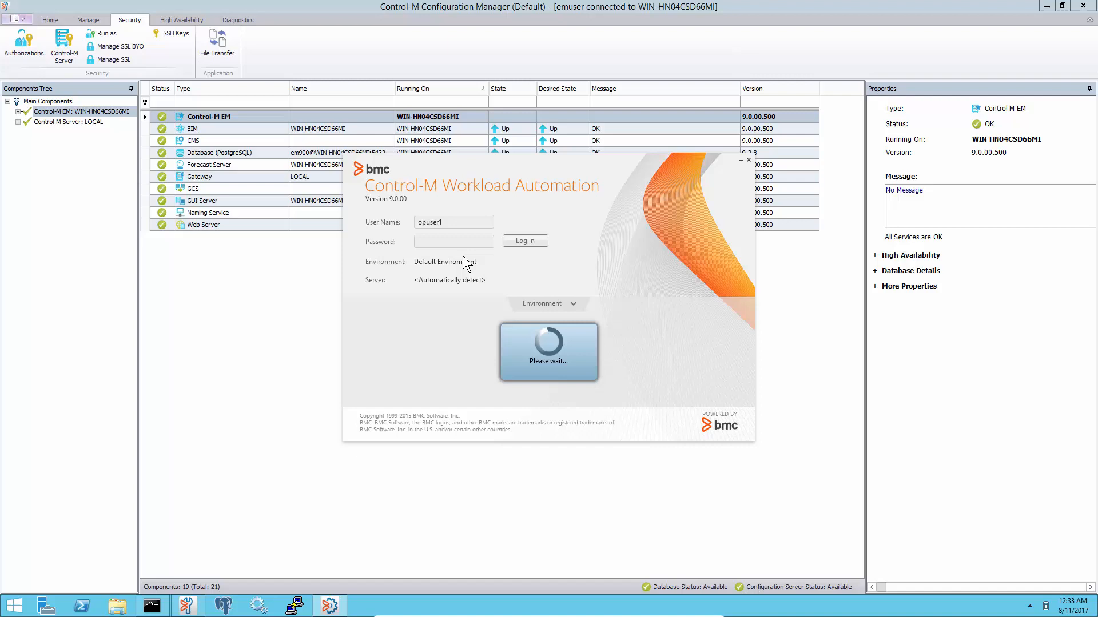
type("•")
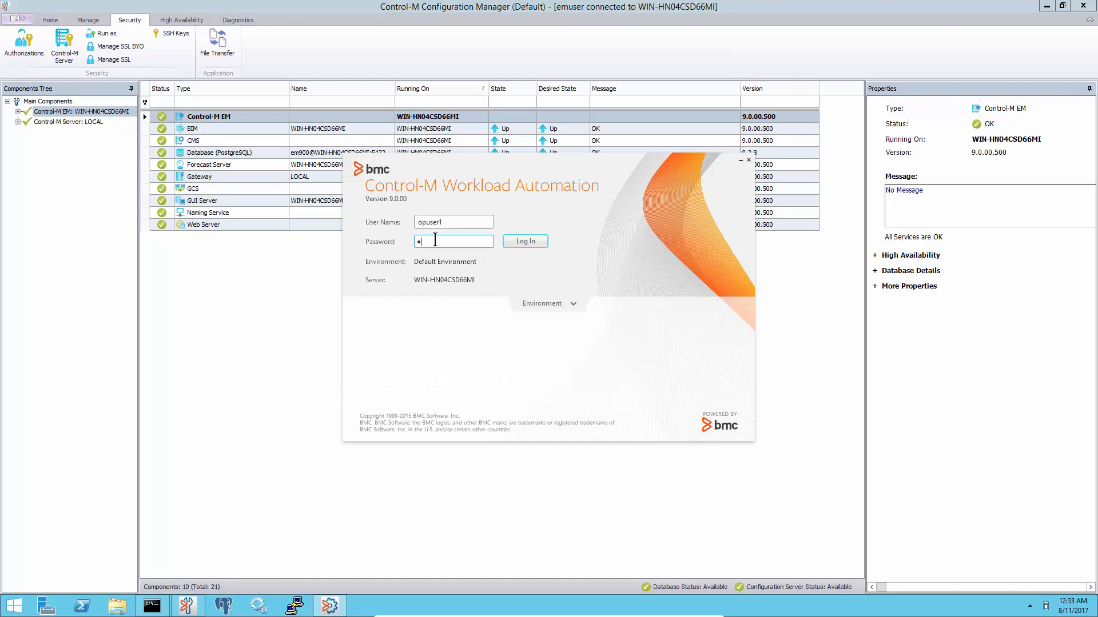
left_click(524, 241)
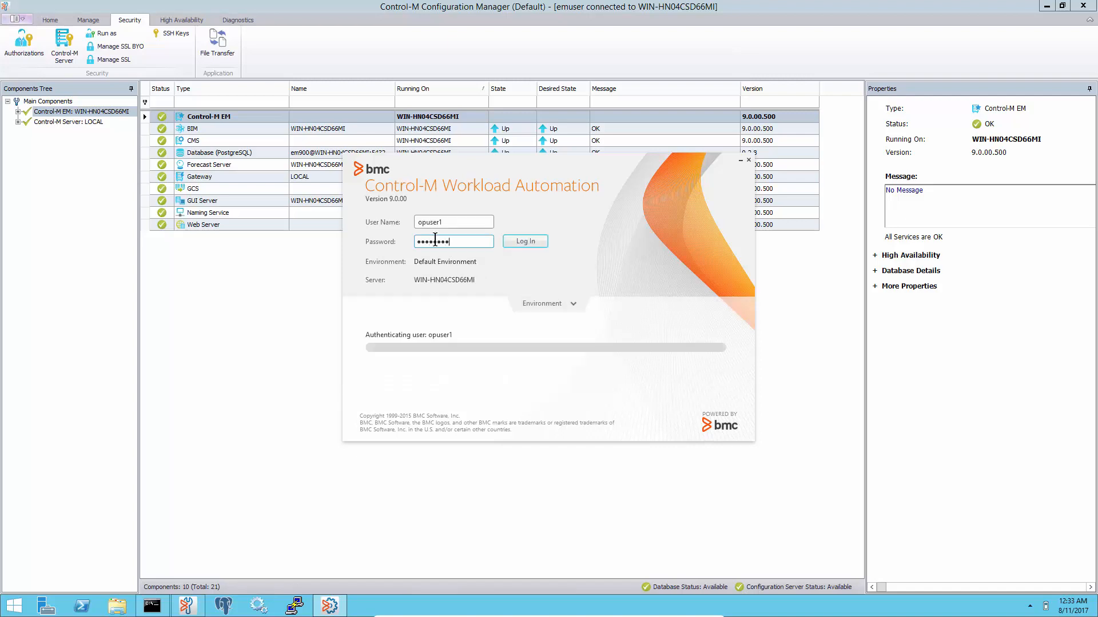
left_click(524, 240)
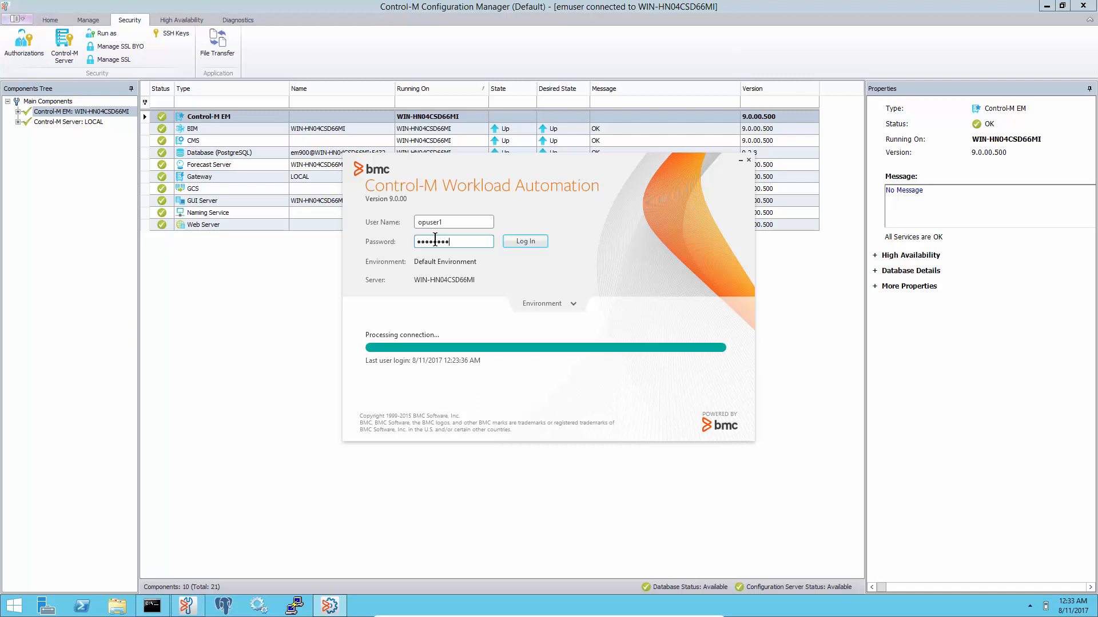
left_click(523, 240)
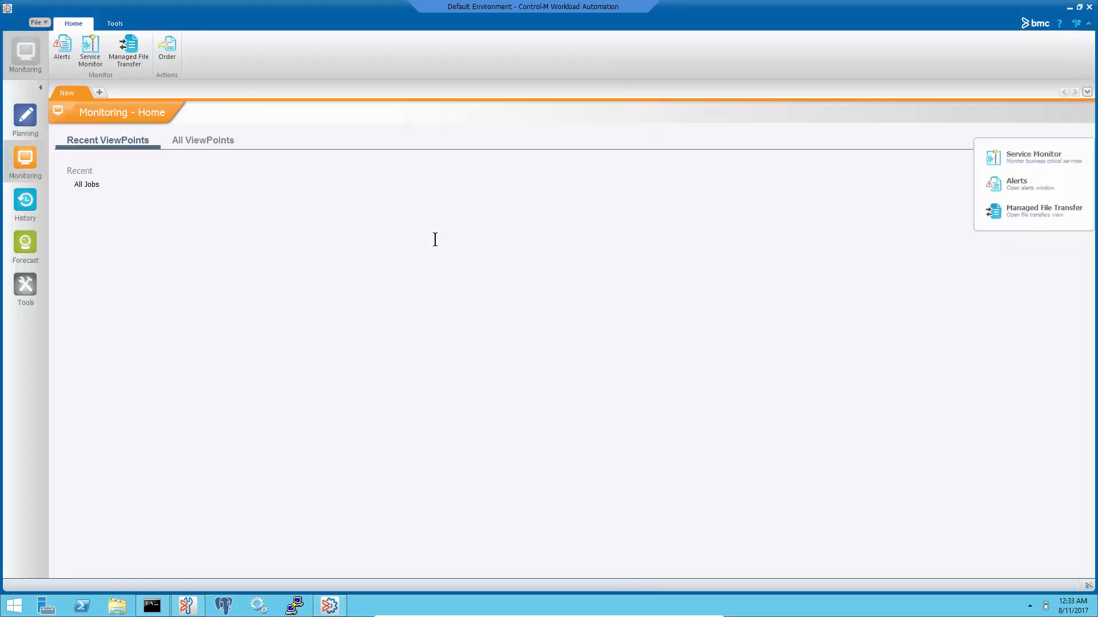
- In the expanded All Jobs viewpoint, add Wait_Condition_Job#1's missing In_Condition condition
left_click(87, 184)
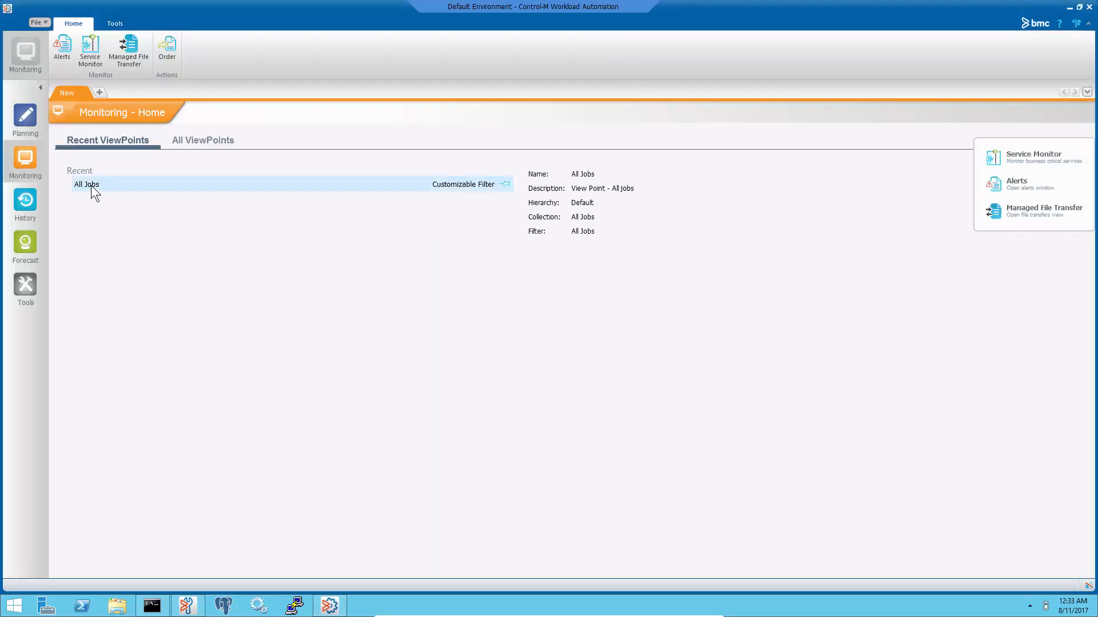
double_click(87, 184)
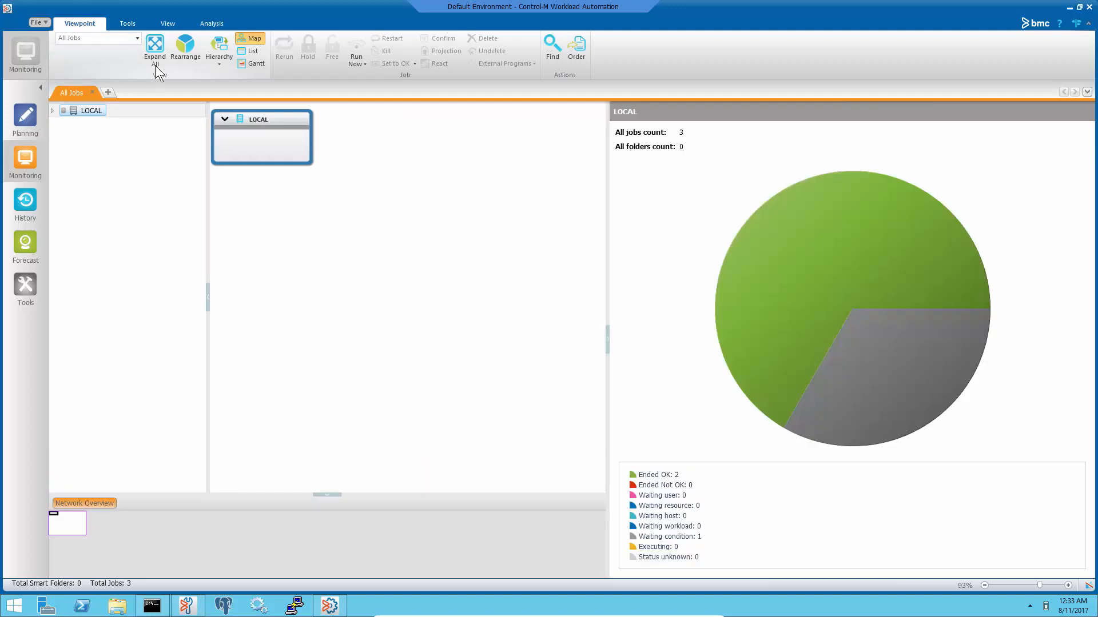
left_click(155, 53)
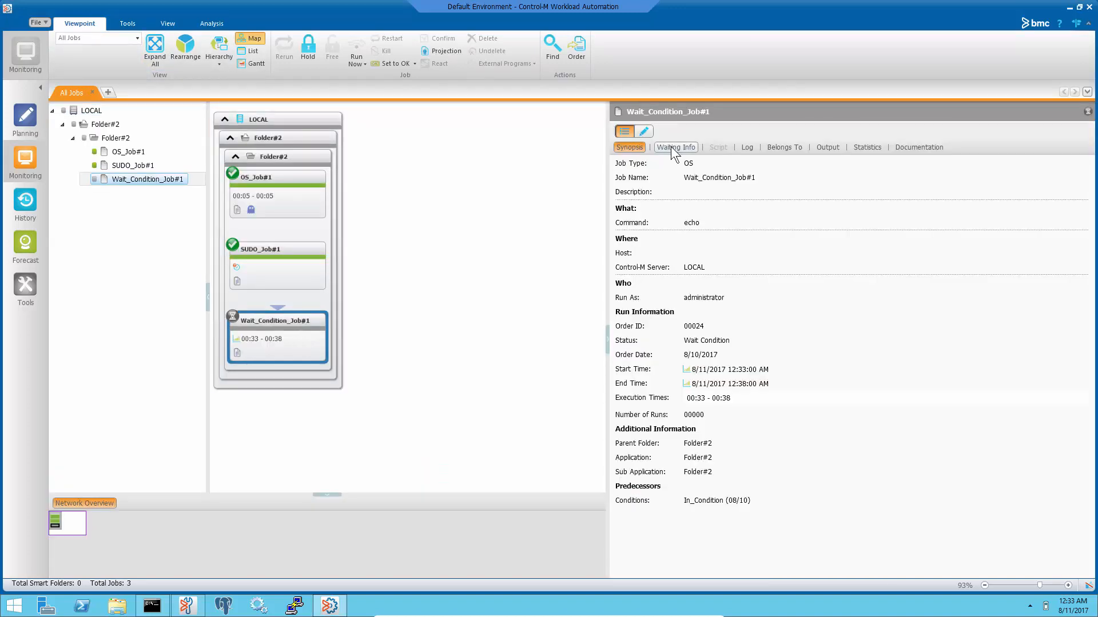
left_click(674, 147)
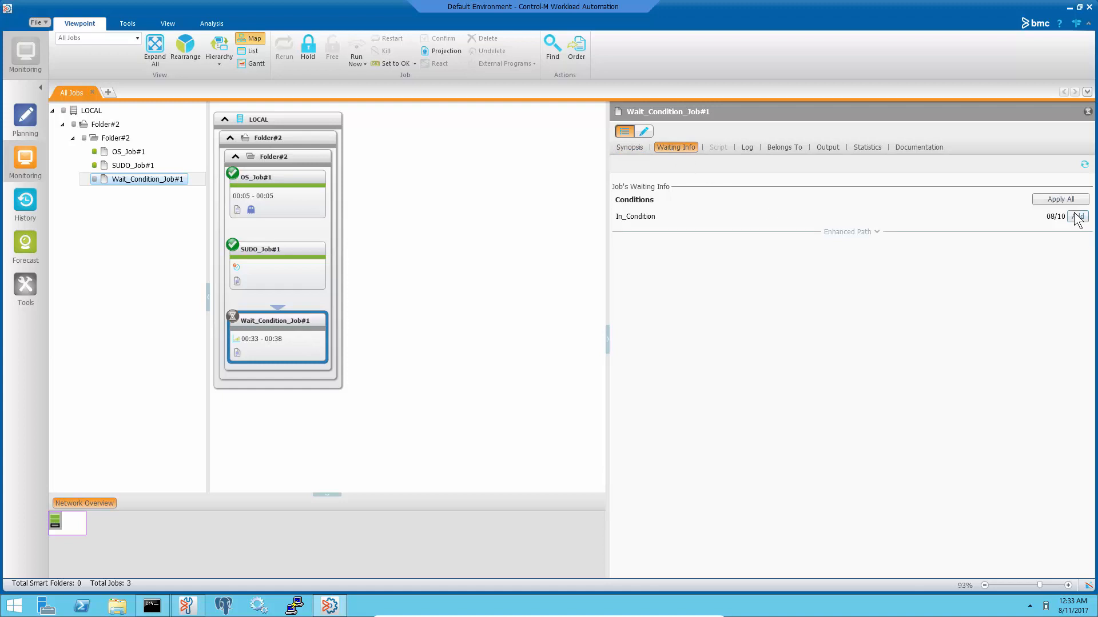
left_click(1078, 217)
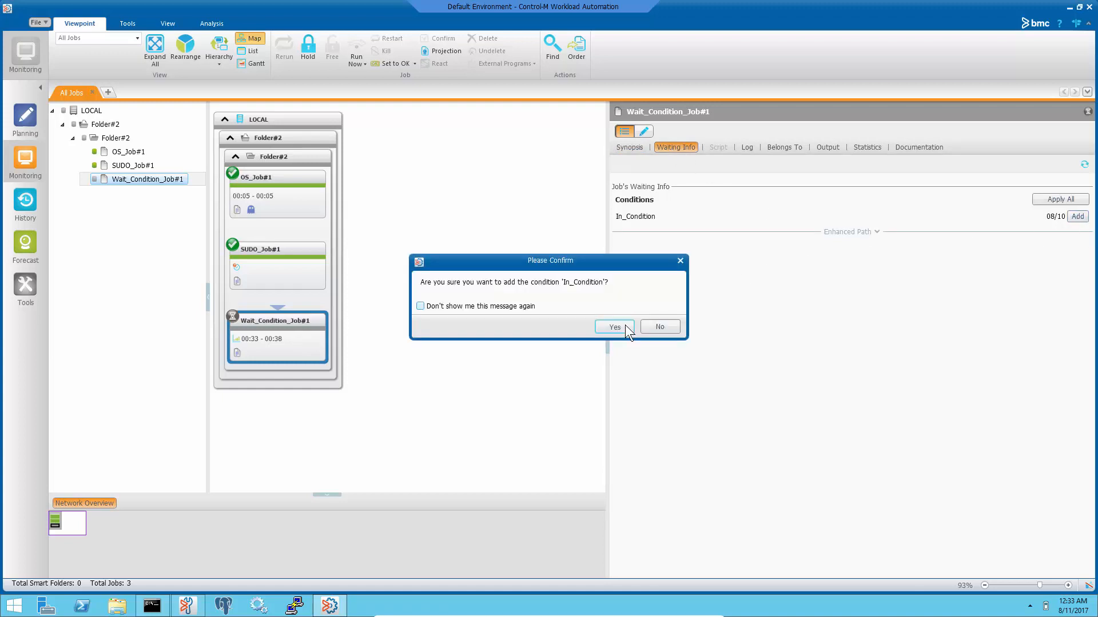
left_click(614, 327)
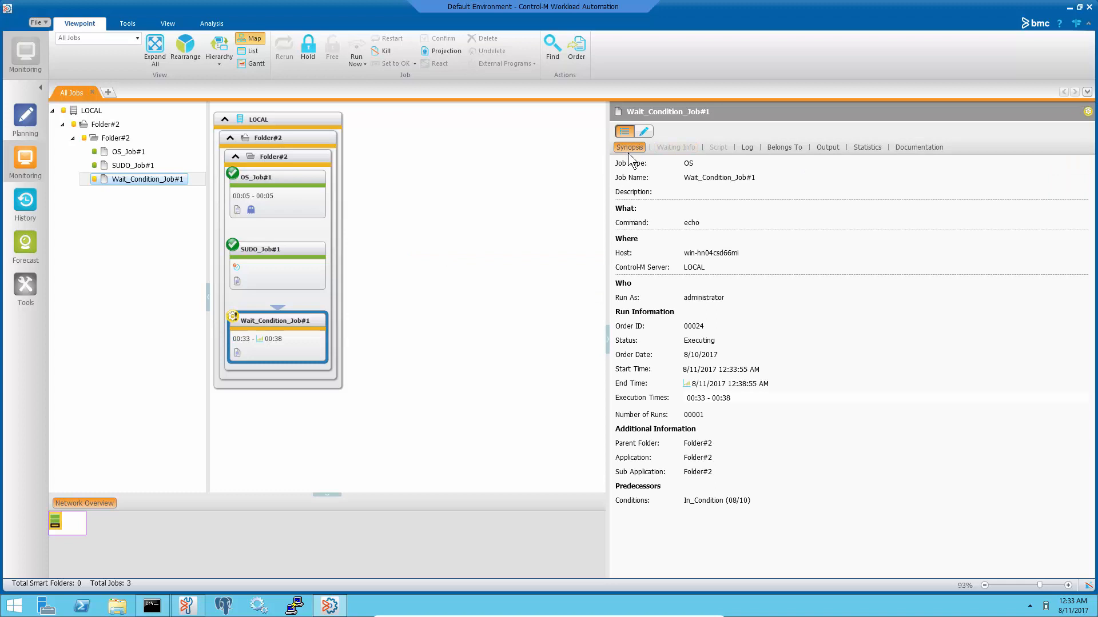